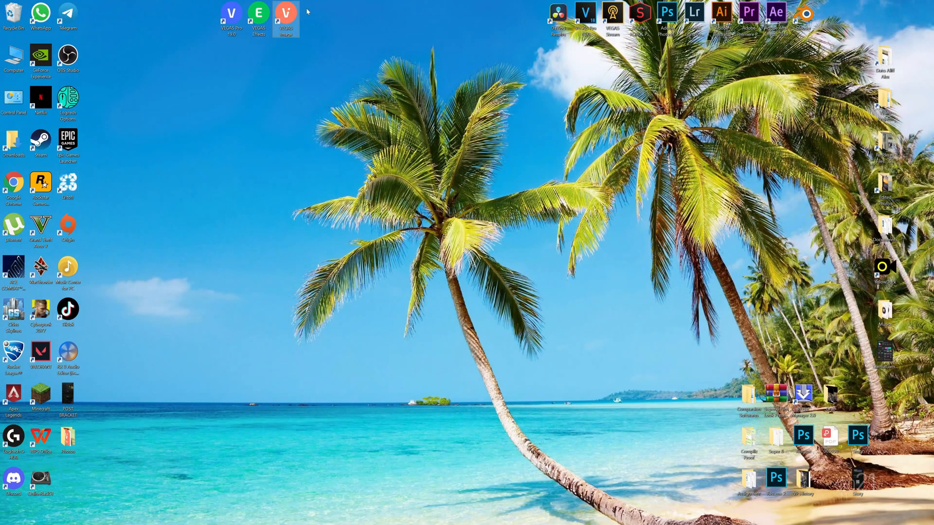
{"action": "mouse_move", "coordinate": [323, 129]}
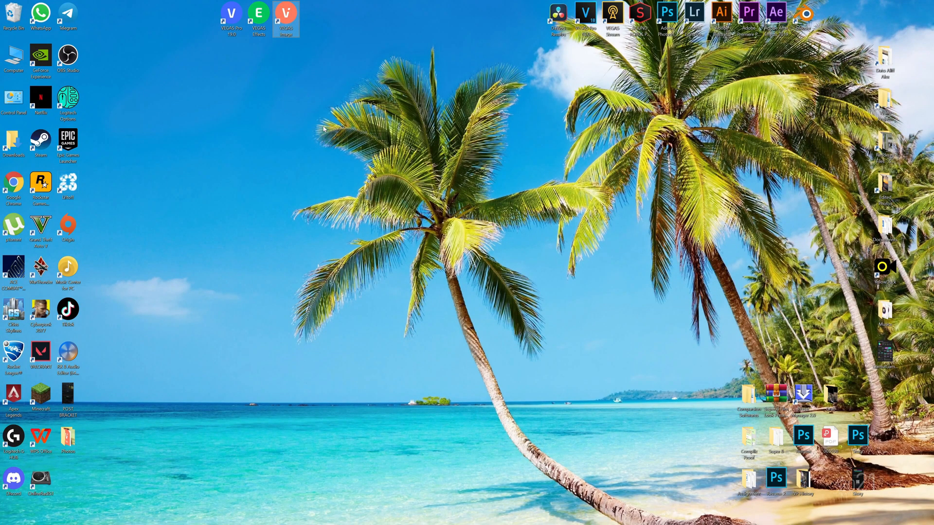
{"action": "mouse_move", "coordinate": [258, 102]}
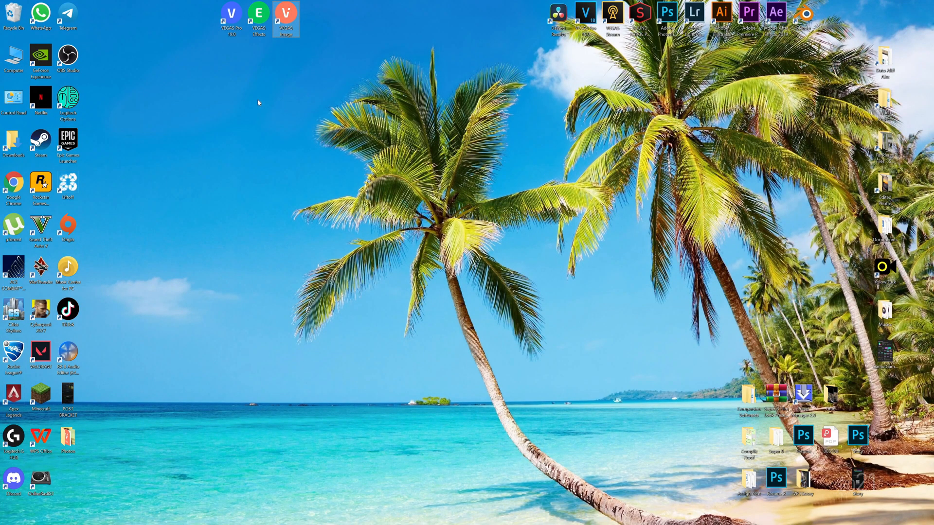
{"action": "mouse_move", "coordinate": [303, 46]}
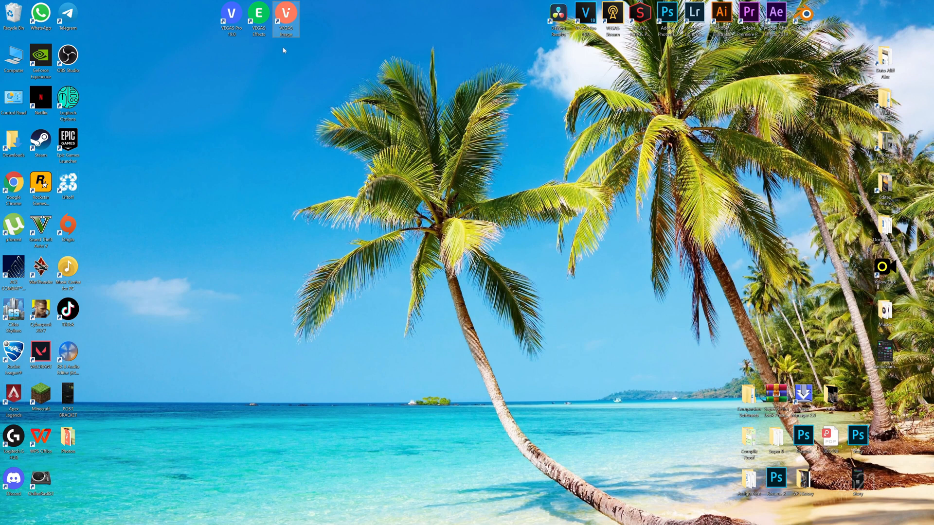
{"action": "mouse_move", "coordinate": [288, 47]}
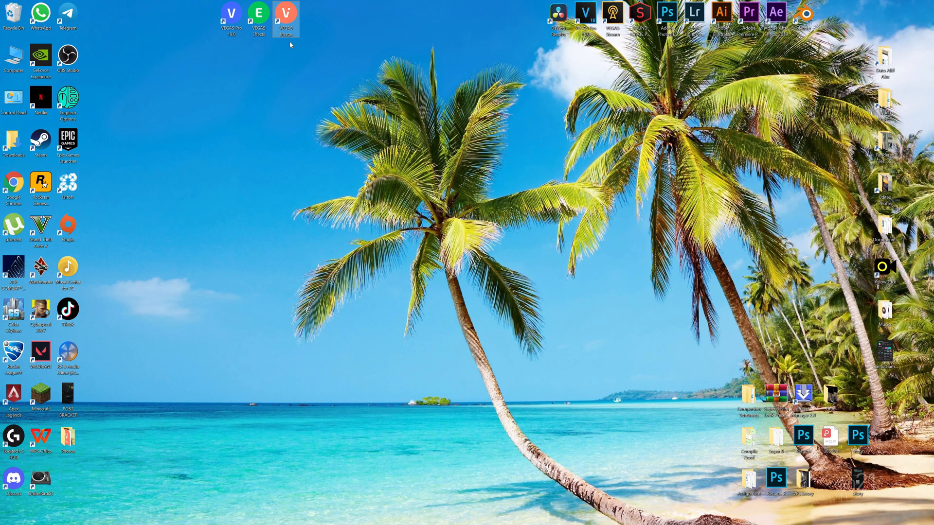
{"action": "mouse_move", "coordinate": [331, 53]}
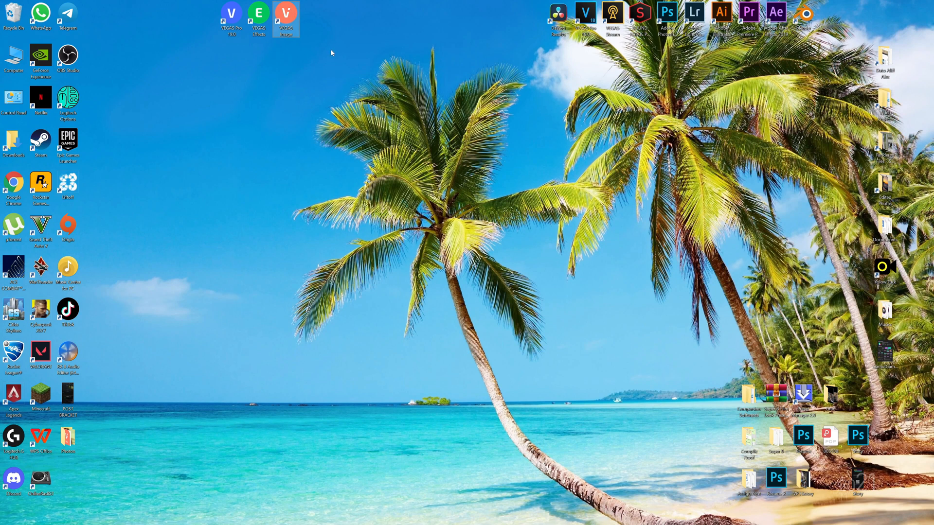
{"action": "mouse_move", "coordinate": [368, 94]}
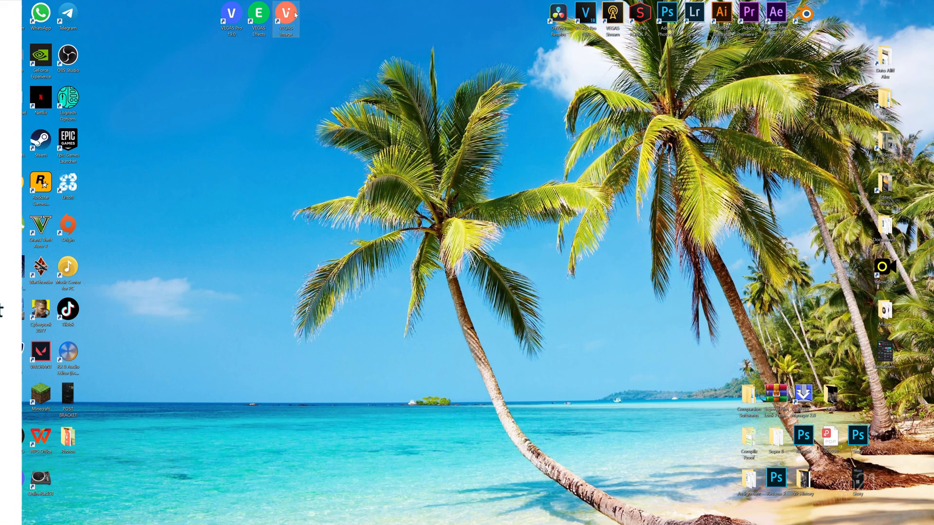
Step: Launch VEGAS Image and start a new image project from the start screen
{"action": "double_click", "coordinate": [286, 13]}
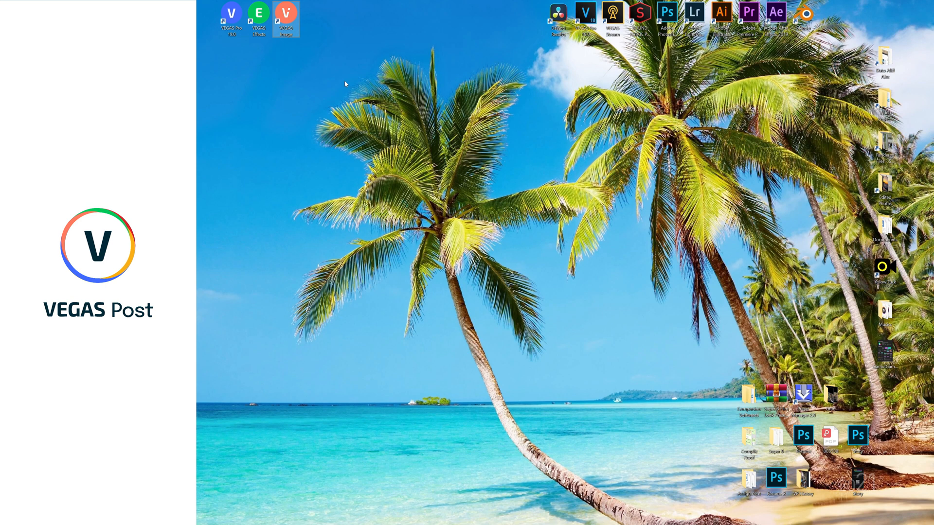
{"action": "left_click", "coordinate": [231, 18]}
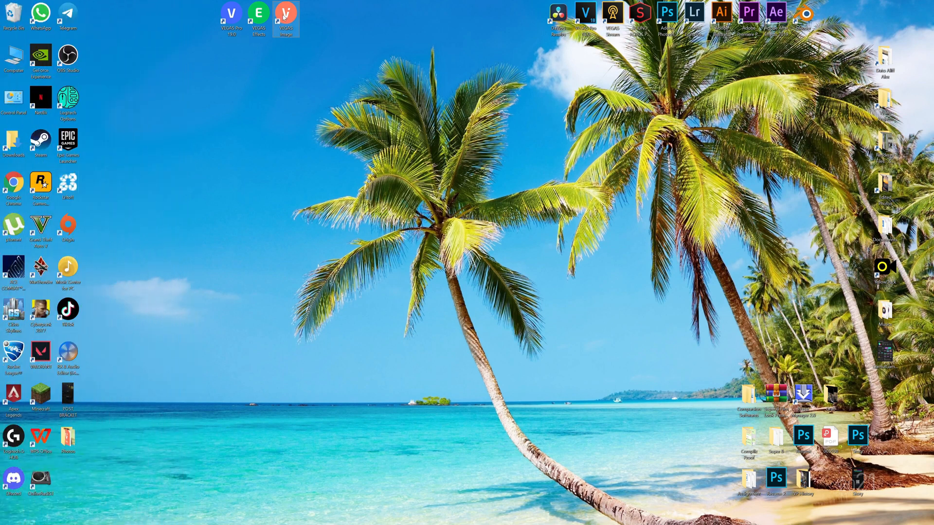
{"action": "double_click", "coordinate": [285, 12]}
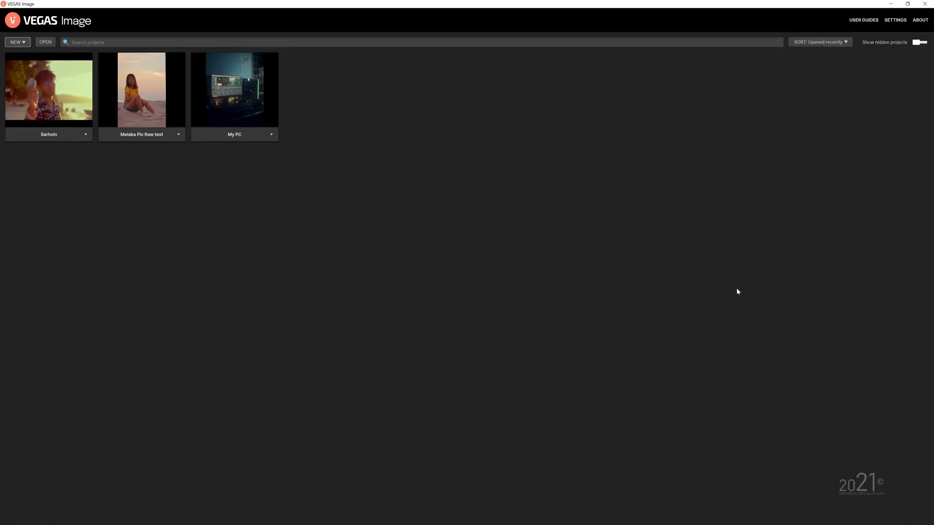
{"action": "mouse_move", "coordinate": [362, 274]}
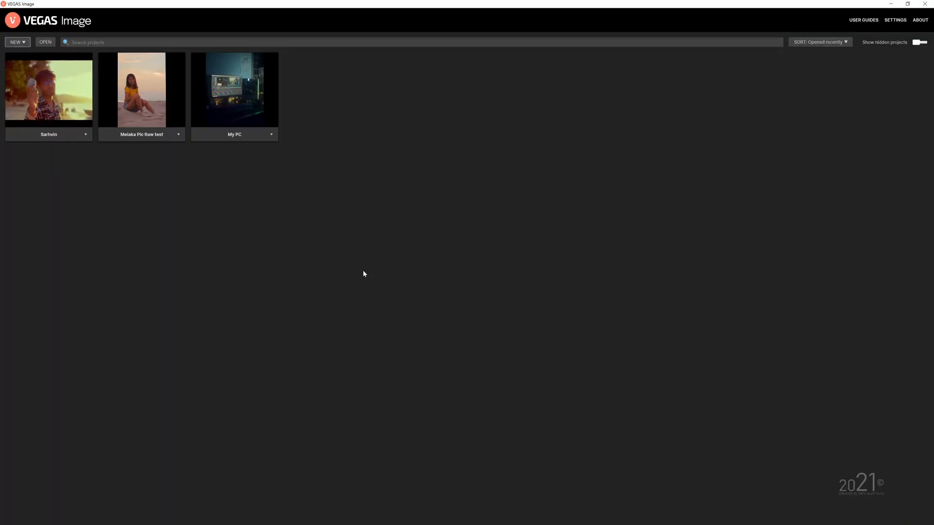
{"action": "left_click", "coordinate": [17, 41]}
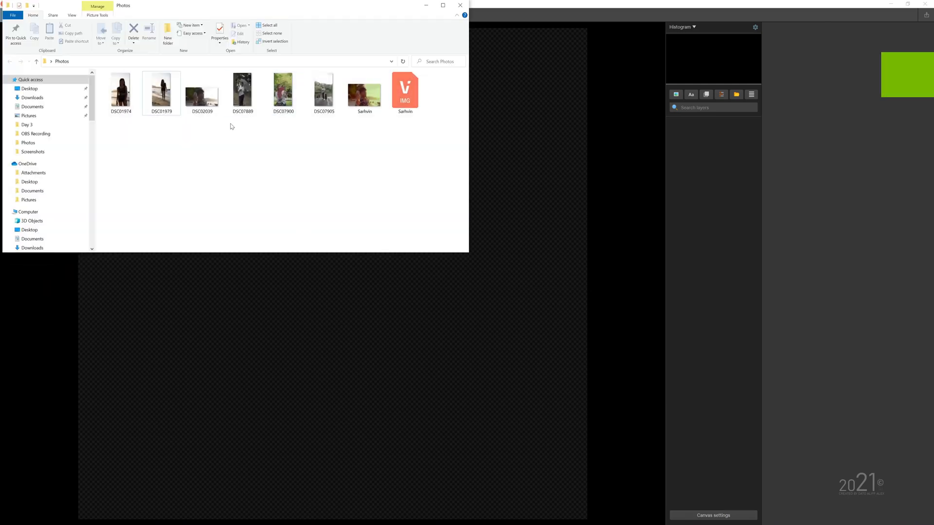
Step: Bring the Sony RAW photo DSC02039.ARW onto the canvas and resize the canvas to match it
{"action": "double_click", "coordinate": [203, 89]}
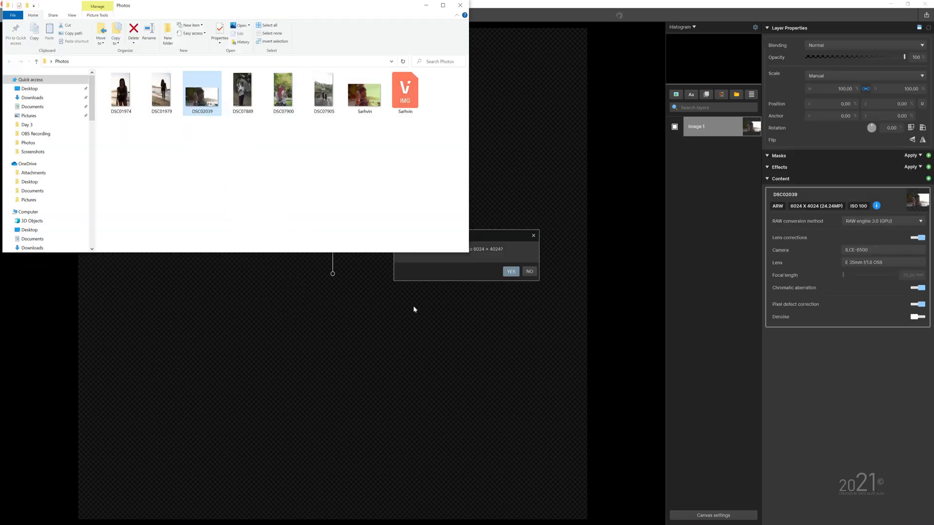
{"action": "left_click", "coordinate": [511, 272]}
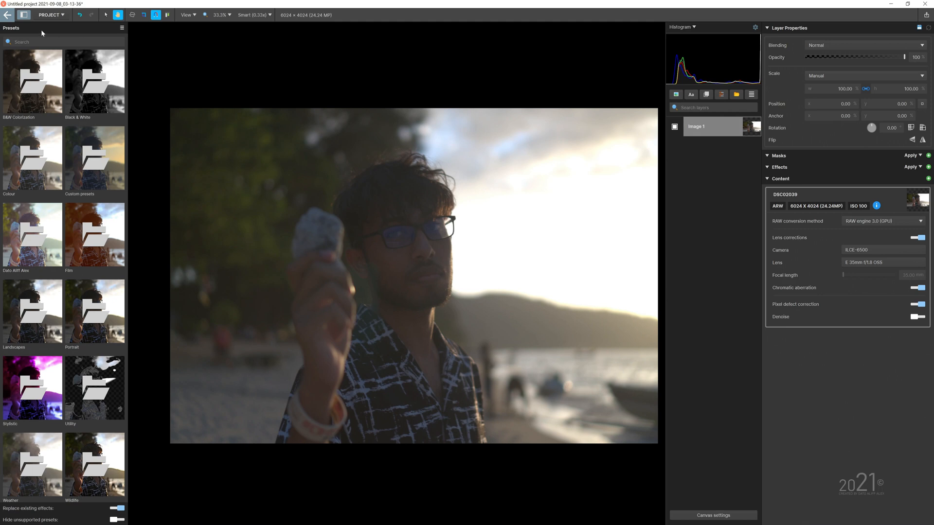
{"action": "mouse_move", "coordinate": [94, 80]}
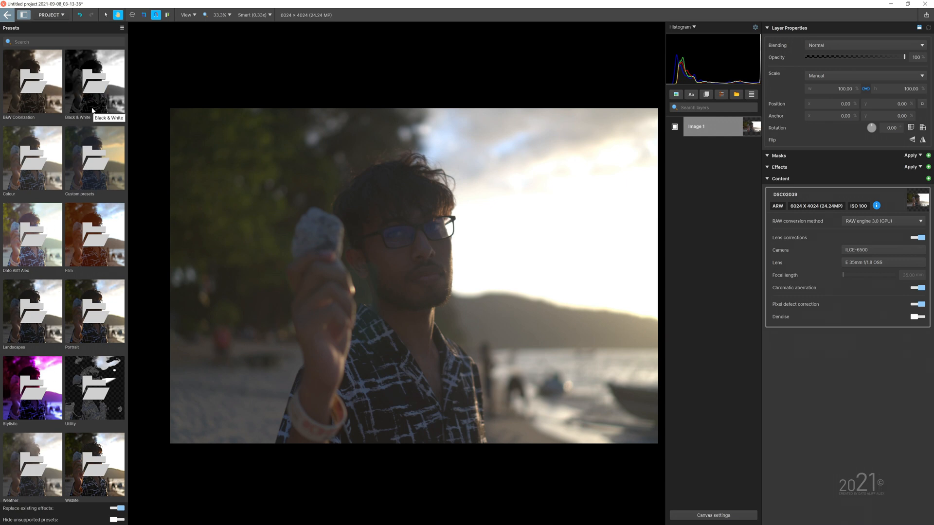
{"action": "mouse_move", "coordinate": [250, 218]}
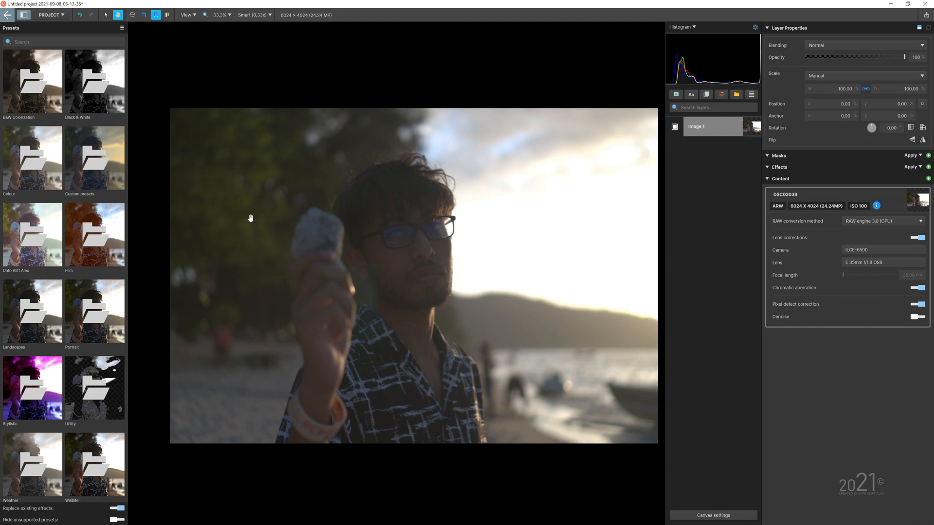
{"action": "mouse_move", "coordinate": [52, 241]}
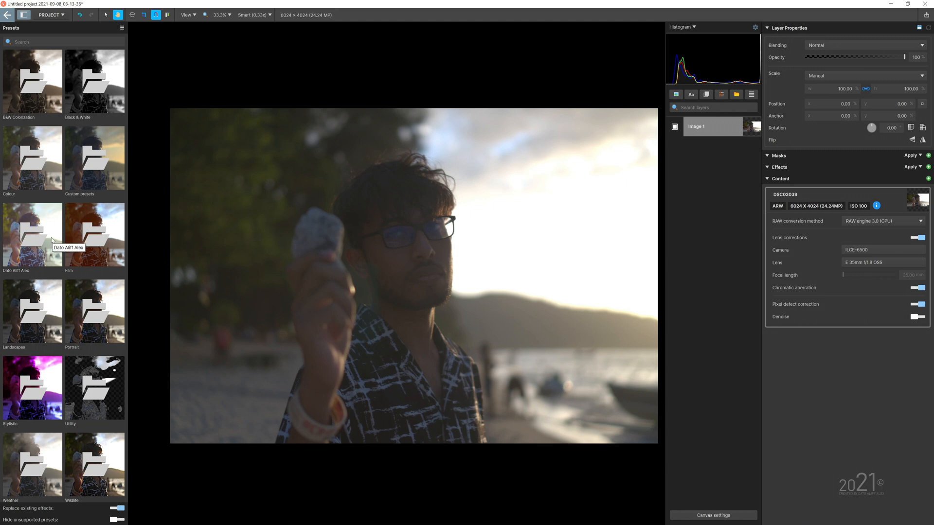
{"action": "mouse_move", "coordinate": [65, 78]}
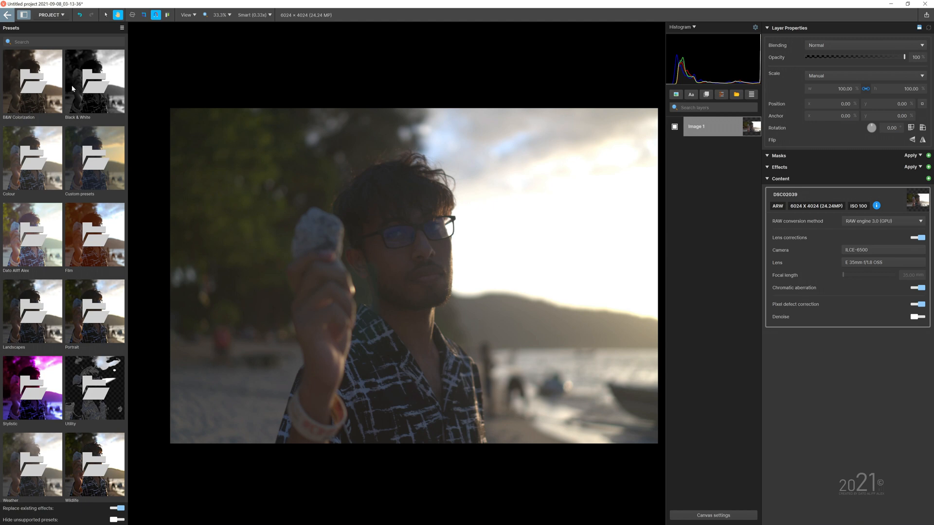
{"action": "mouse_move", "coordinate": [39, 323]}
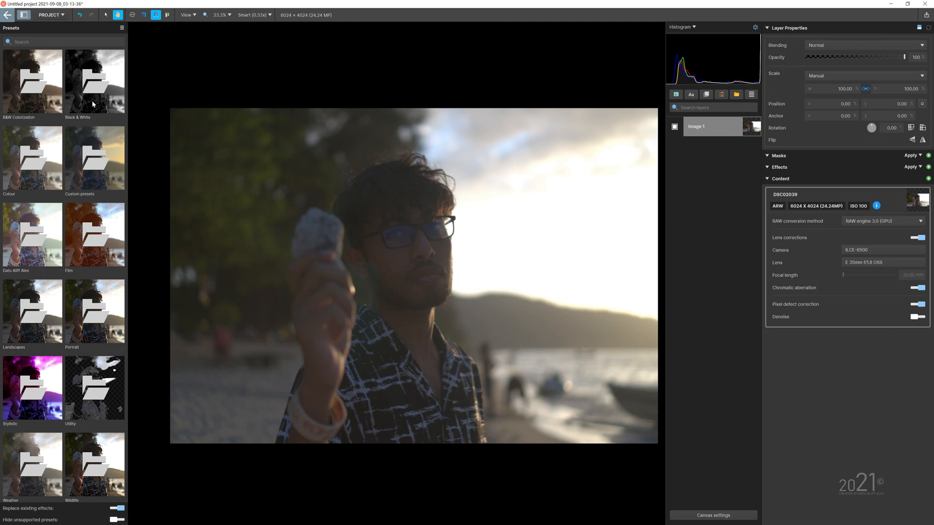
{"action": "mouse_move", "coordinate": [48, 84]}
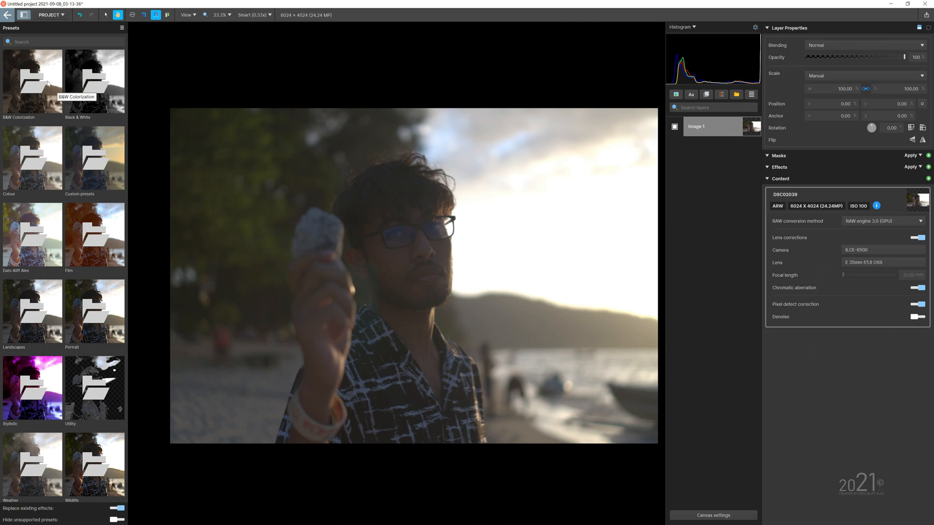
Step: Browse the Presets panel toward the Film collection's monochrome looks
{"action": "left_click", "coordinate": [32, 79]}
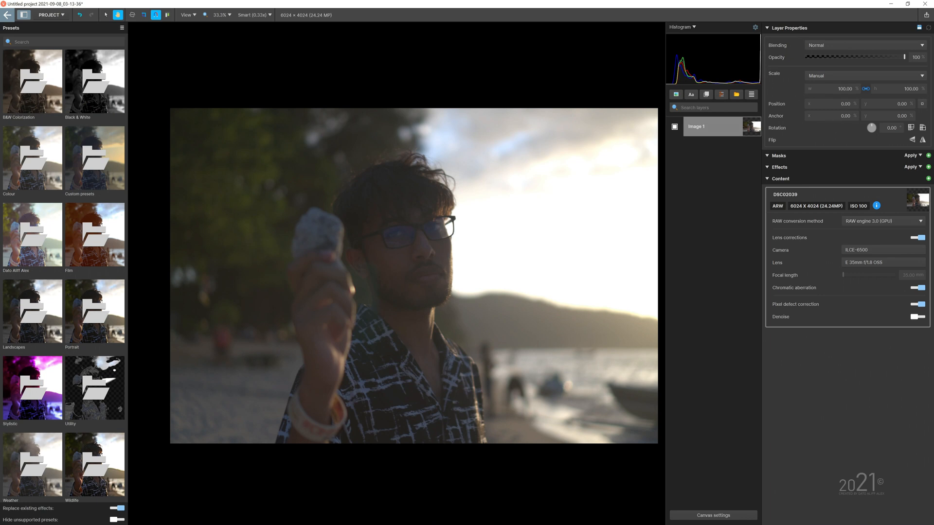
{"action": "mouse_move", "coordinate": [105, 78]}
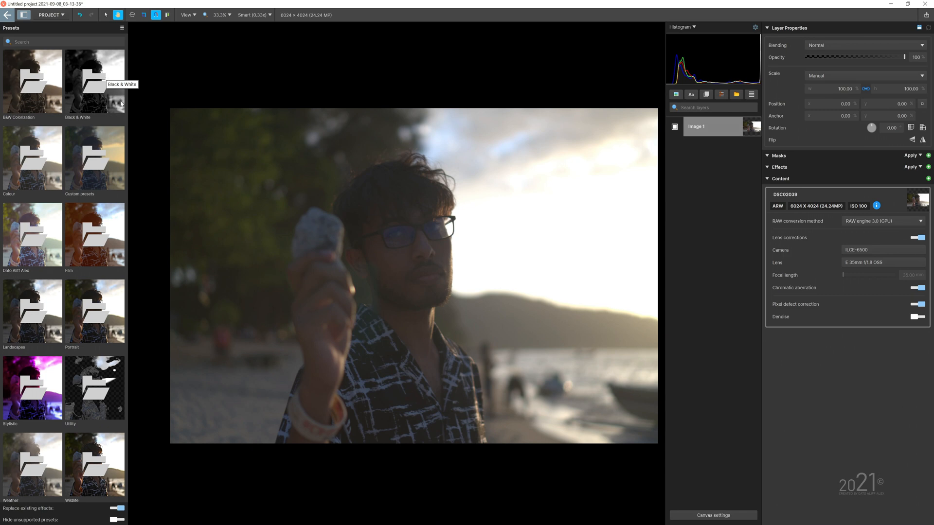
{"action": "mouse_move", "coordinate": [140, 83]}
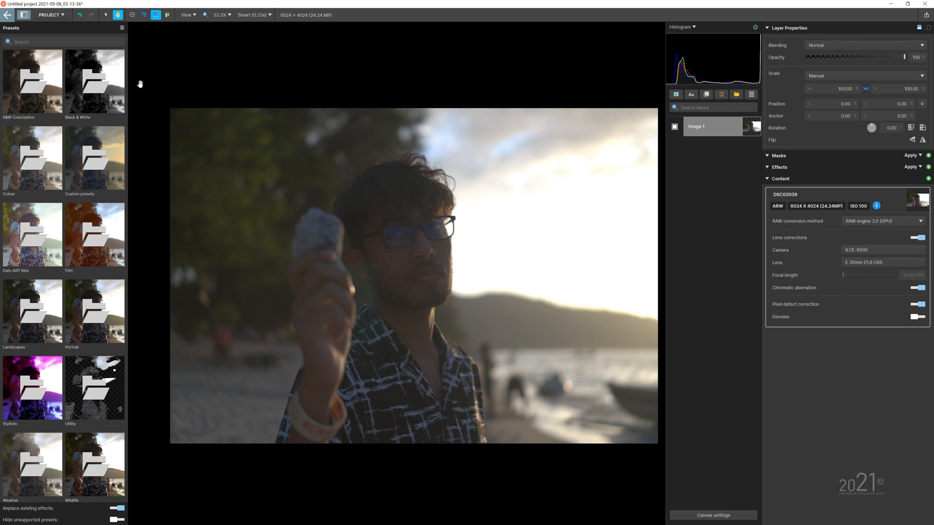
{"action": "mouse_move", "coordinate": [378, 233]}
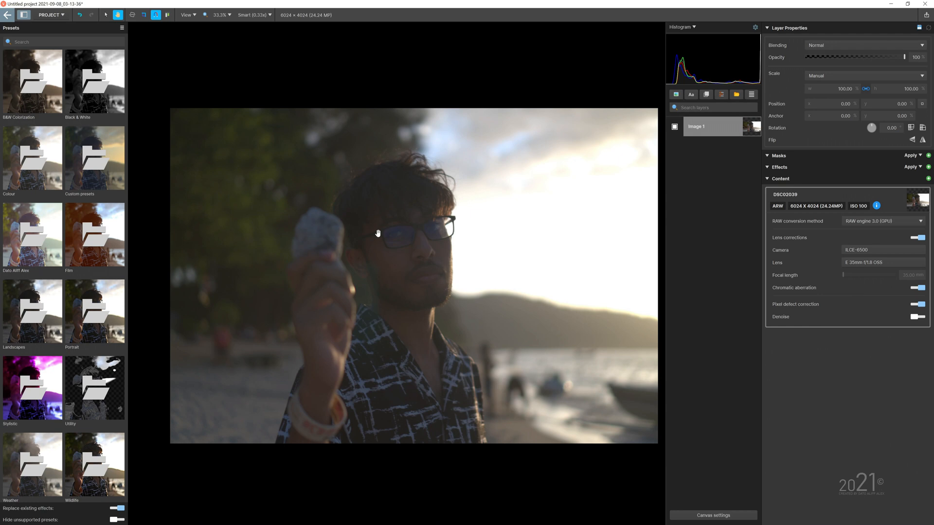
{"action": "mouse_move", "coordinate": [357, 229]}
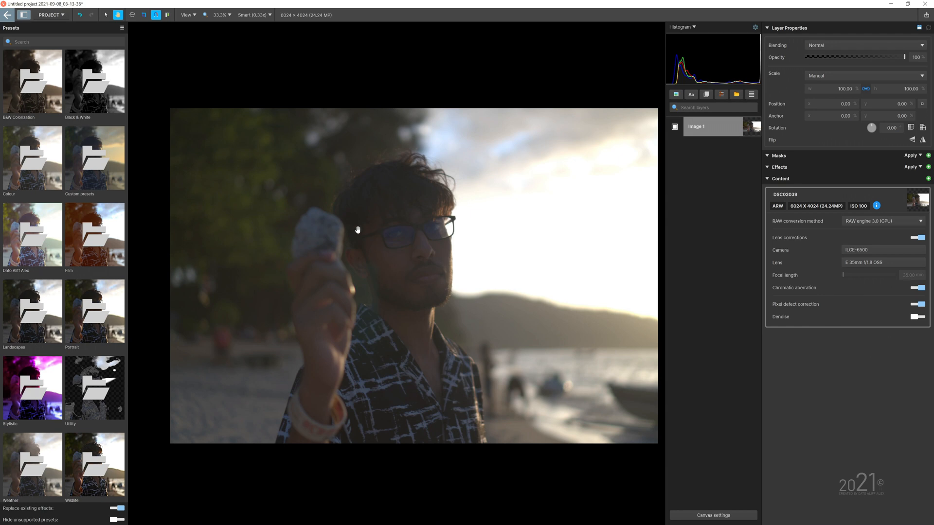
{"action": "mouse_move", "coordinate": [94, 200]}
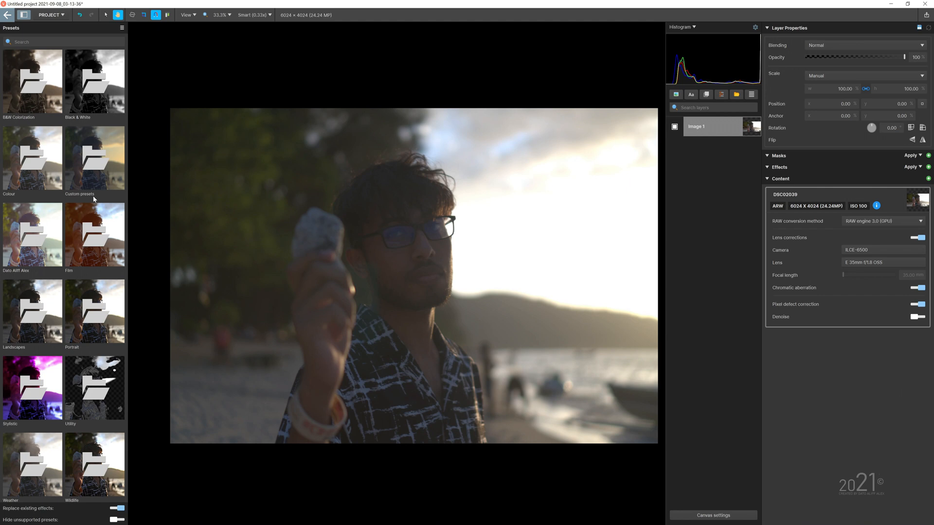
{"action": "mouse_move", "coordinate": [70, 225]}
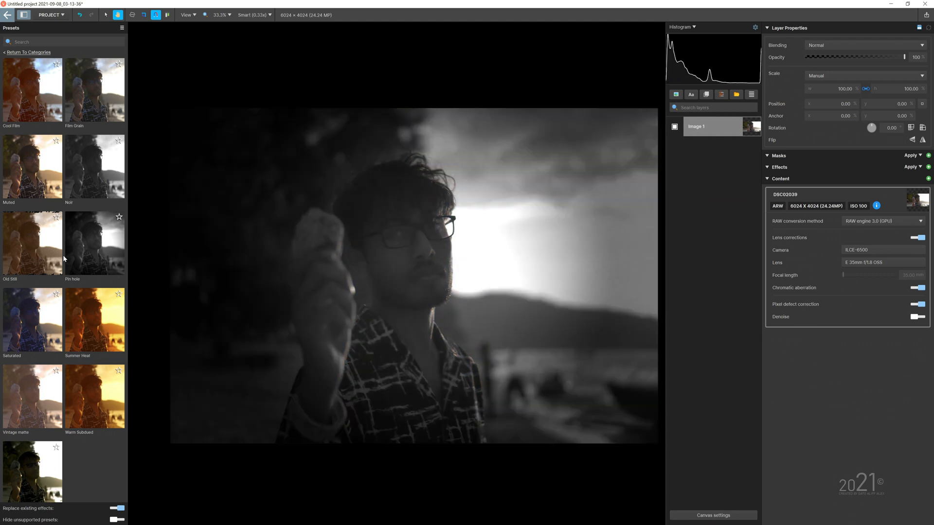
Step: Try the Summer Heat preset and turn on 'Replace existing effects' for presets
{"action": "left_click", "coordinate": [93, 319]}
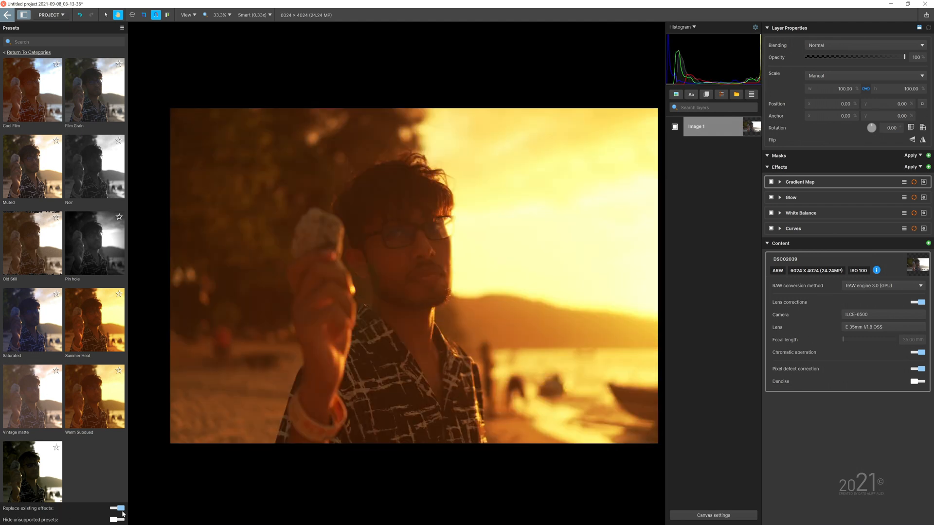
{"action": "left_click", "coordinate": [118, 509]}
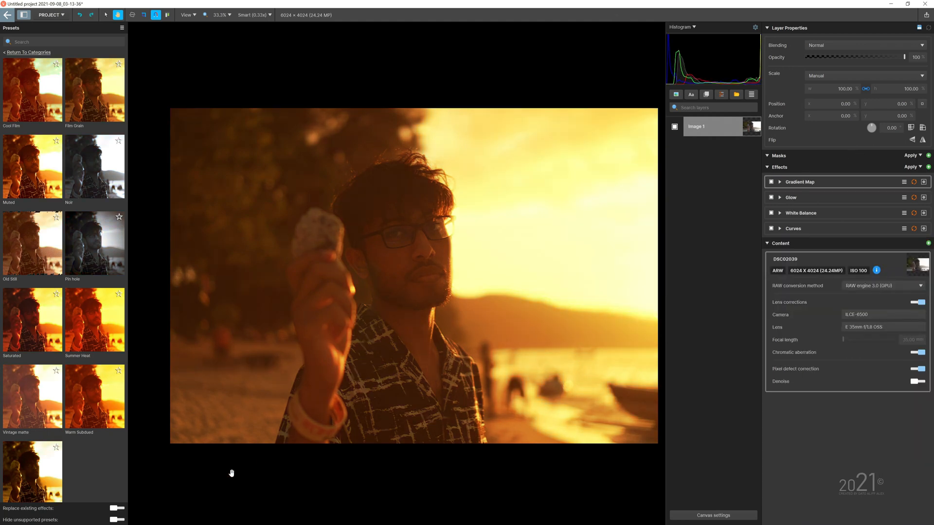
{"action": "left_click", "coordinate": [117, 508]}
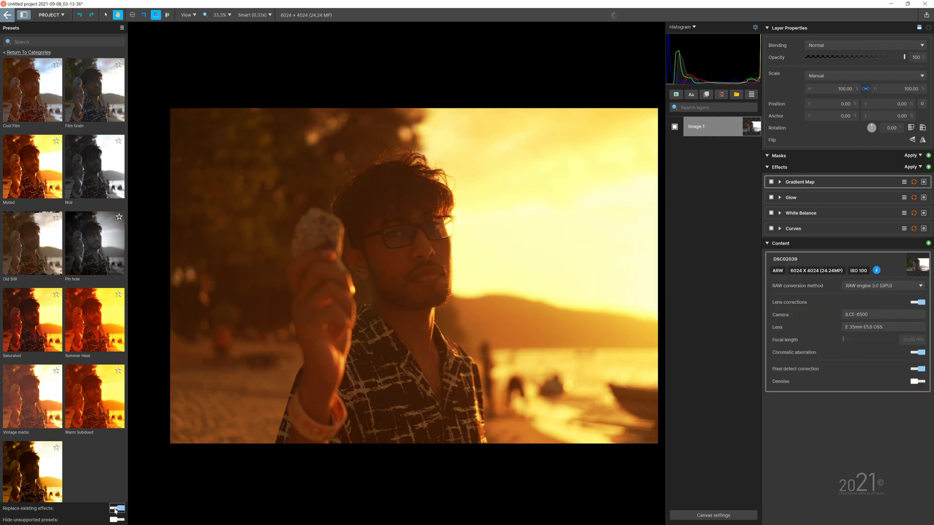
Step: Apply a preset replacing the current effects, then clear all effects back to the ungraded RAW
{"action": "left_click", "coordinate": [33, 90]}
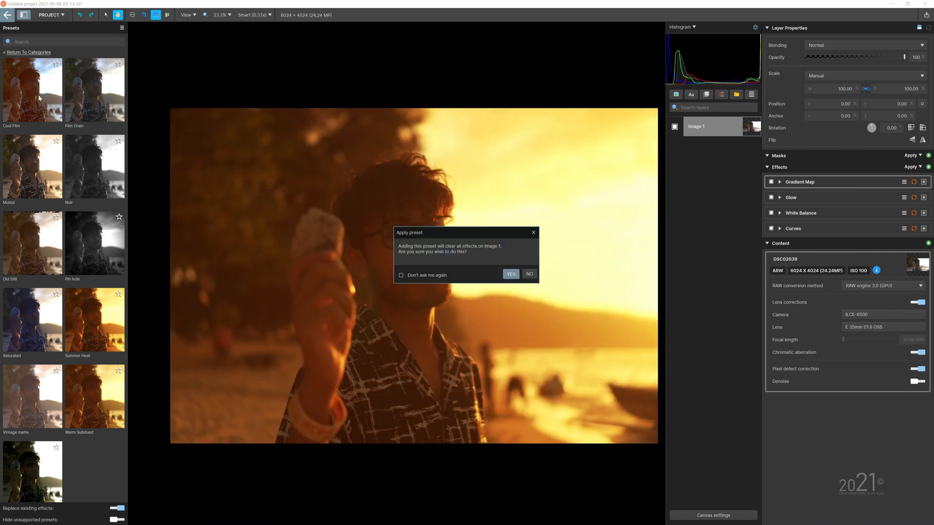
{"action": "left_click", "coordinate": [510, 274]}
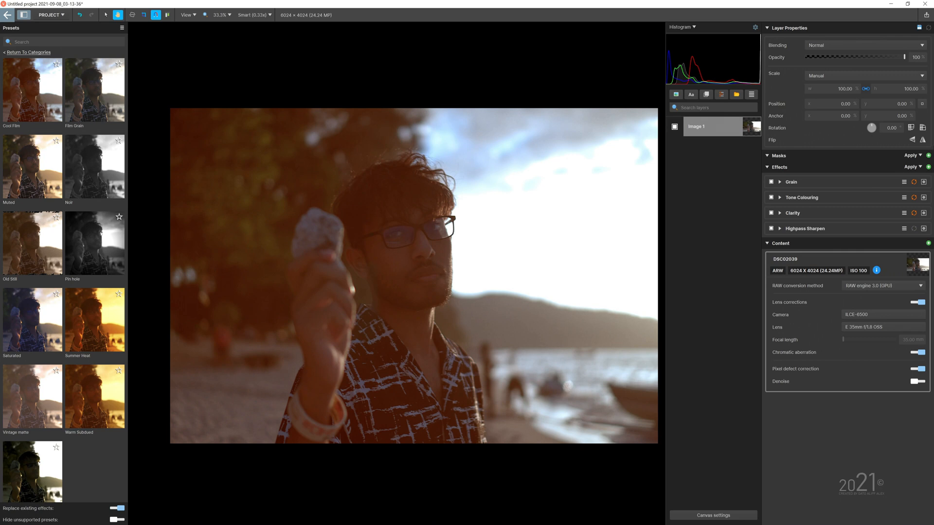
{"action": "left_click", "coordinate": [811, 232]}
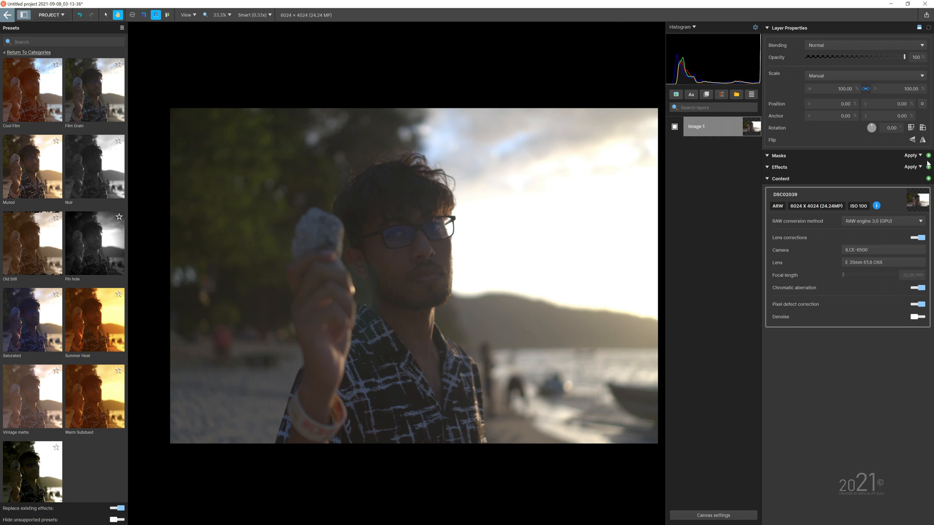
Step: Add a Curves effect and bend the RGB curve upward into a contrast-boosting S shape
{"action": "left_click", "coordinate": [911, 167]}
{"action": "type", "text": "cu"}
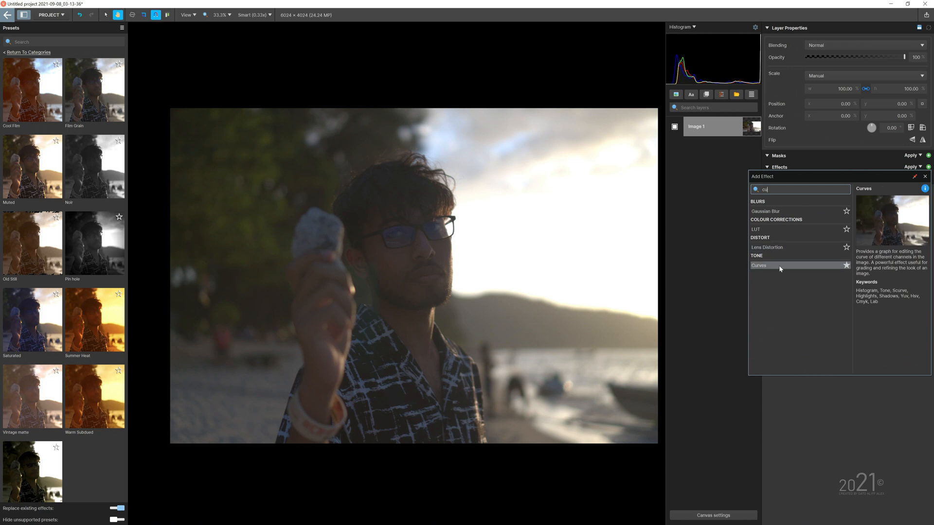
{"action": "left_click", "coordinate": [760, 265]}
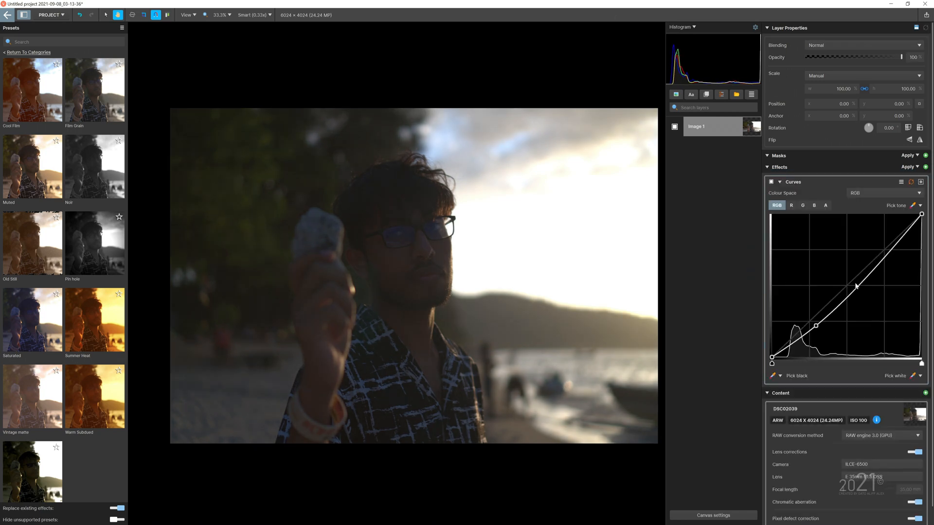
{"action": "left_click_drag", "start_coordinate": [855, 286], "coordinate": [867, 249]}
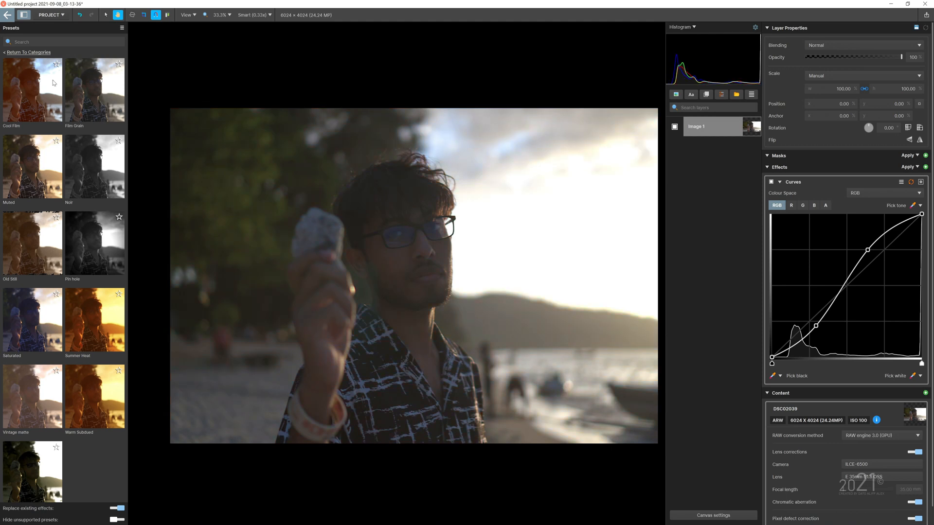
{"action": "left_click", "coordinate": [122, 28]}
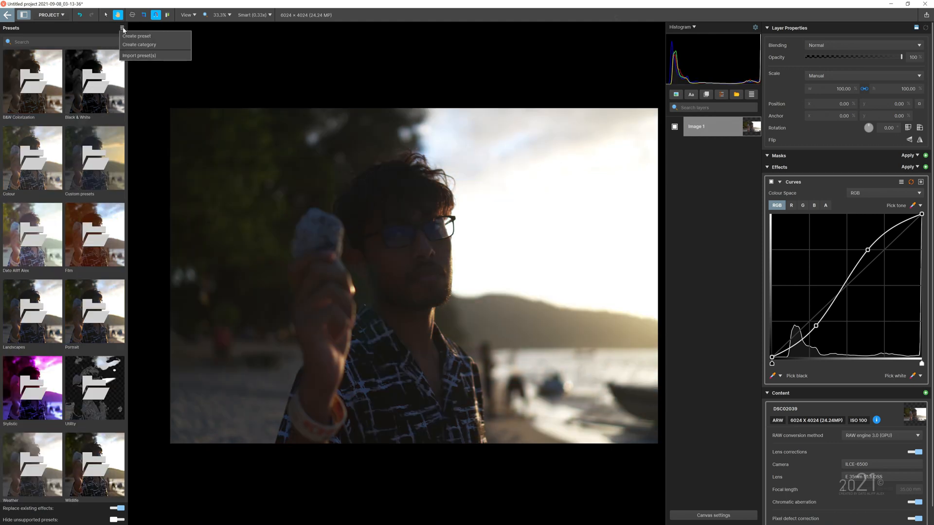
Step: Save the Curves look as a new preset named Test 1 under the Dato Aliff Alex category
{"action": "left_click", "coordinate": [137, 36]}
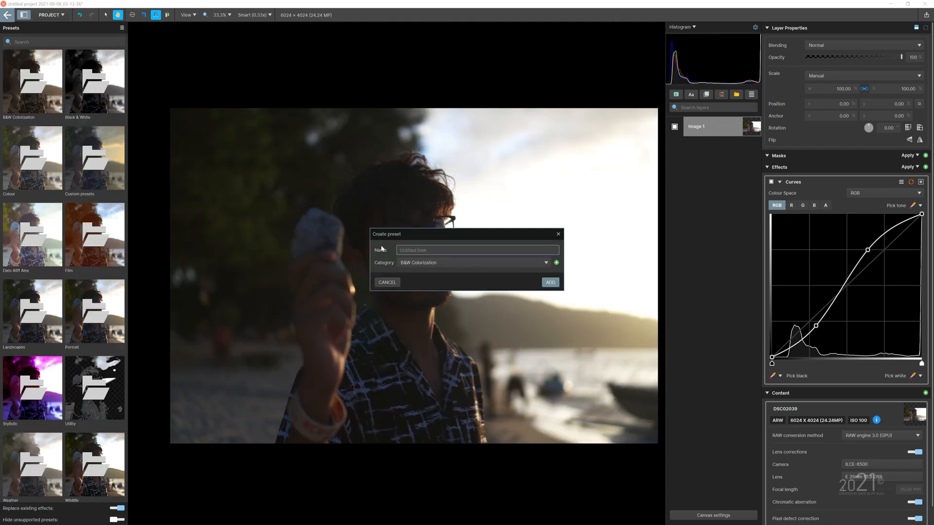
{"action": "type", "text": "Test 1"}
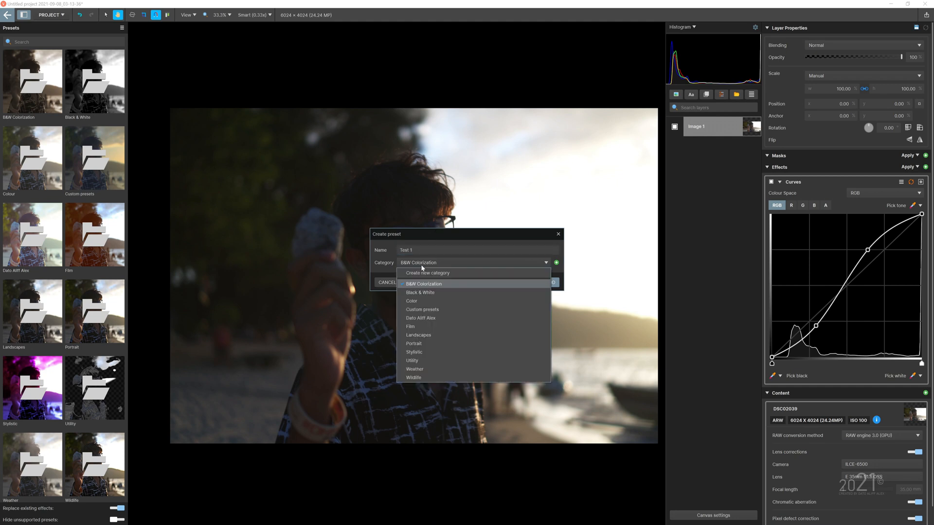
{"action": "mouse_move", "coordinate": [445, 321]}
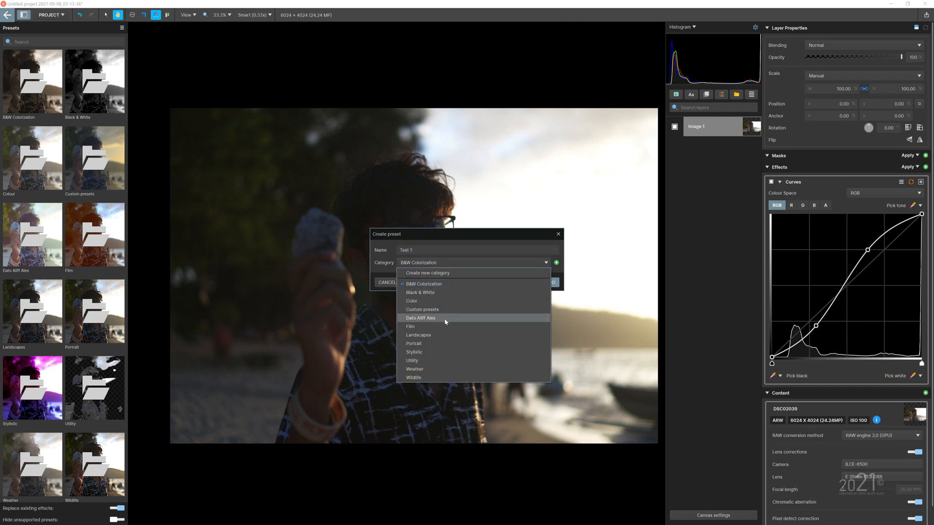
{"action": "left_click", "coordinate": [421, 317]}
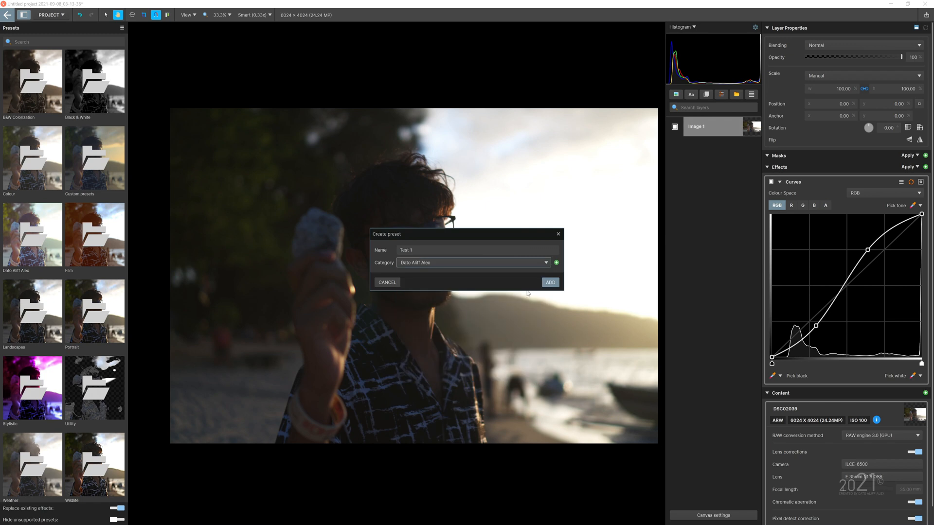
{"action": "left_click", "coordinate": [548, 283]}
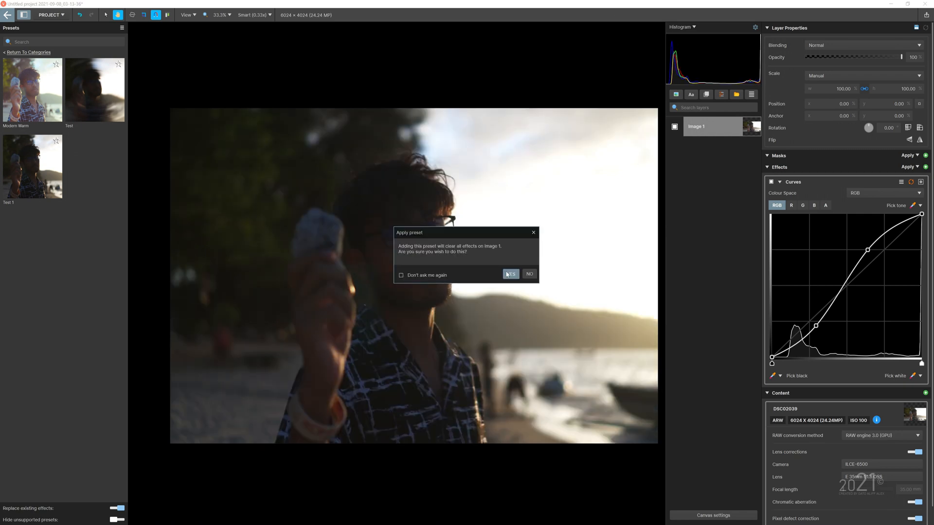
Step: Apply the preset over existing effects, then export the Modern Warm preset to the selected folder
{"action": "left_click", "coordinate": [511, 273]}
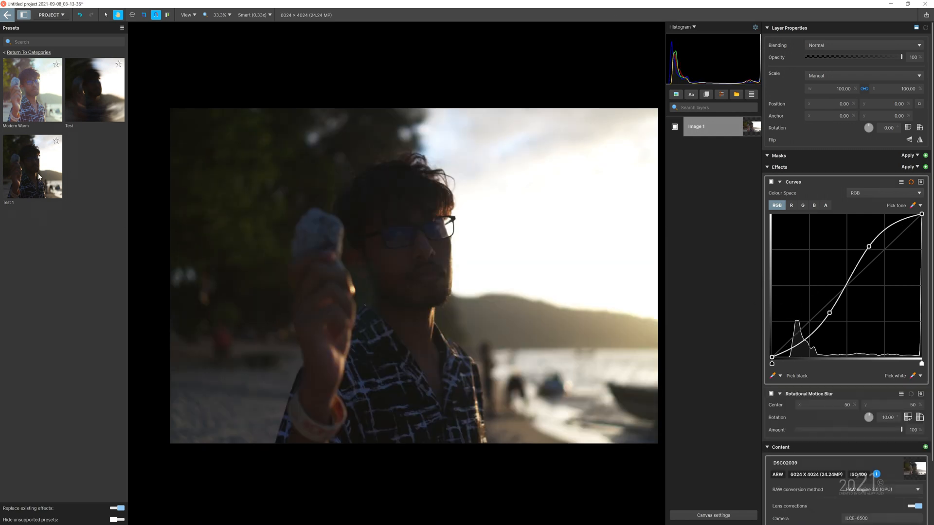
{"action": "right_click", "coordinate": [93, 89]}
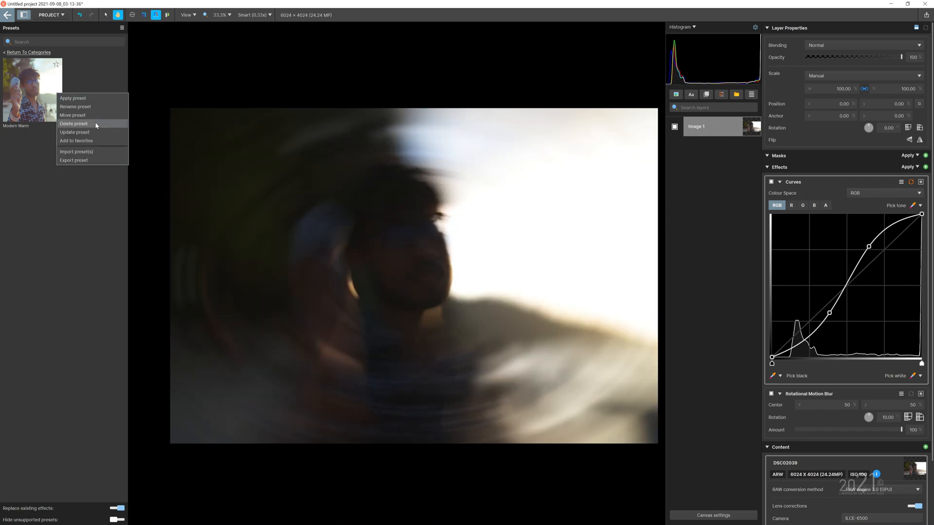
{"action": "mouse_move", "coordinate": [73, 97]}
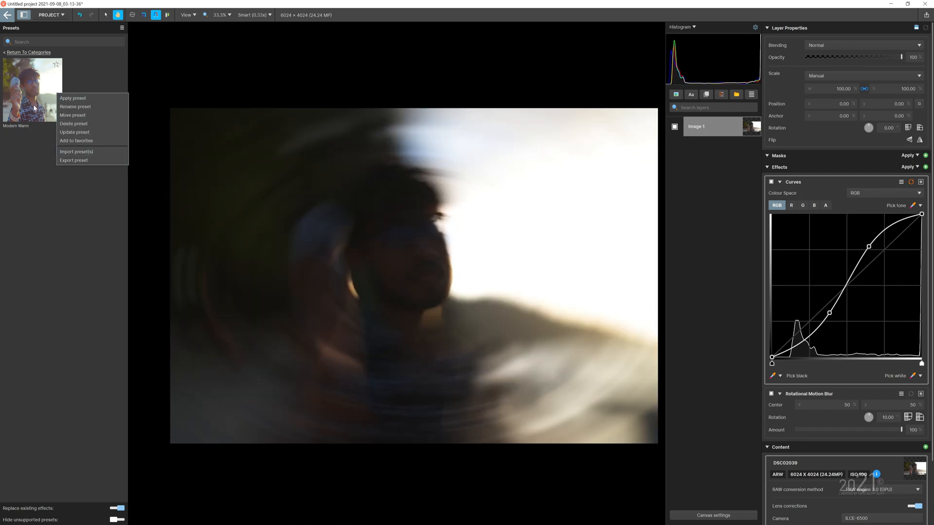
{"action": "left_click", "coordinate": [73, 161]}
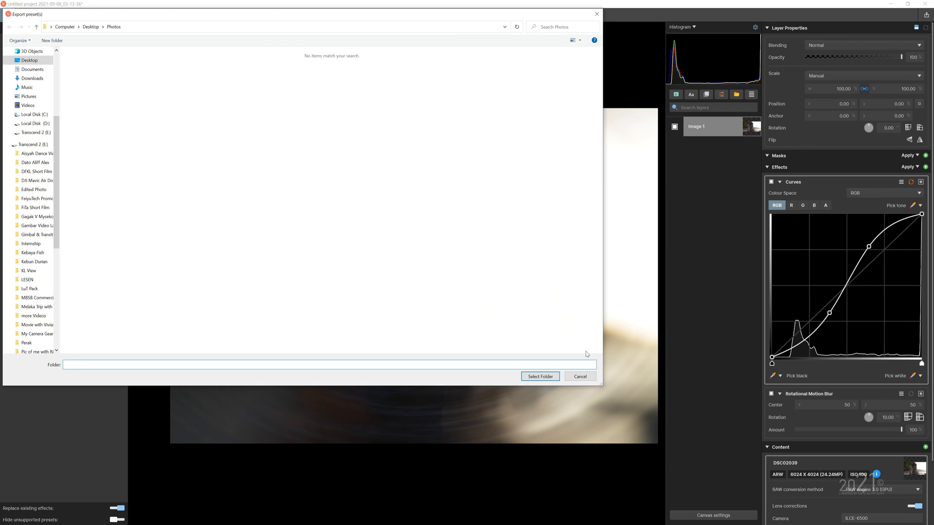
{"action": "left_click", "coordinate": [578, 376]}
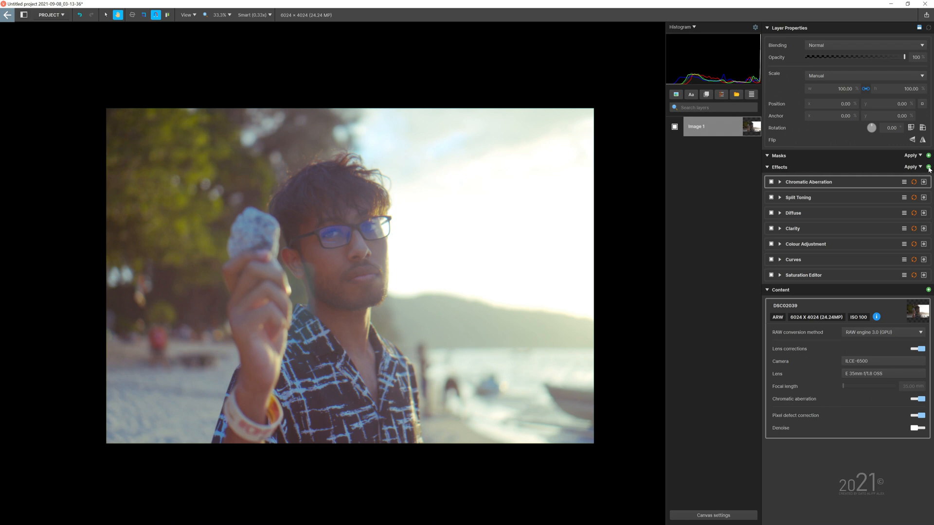
{"action": "left_click", "coordinate": [927, 167]}
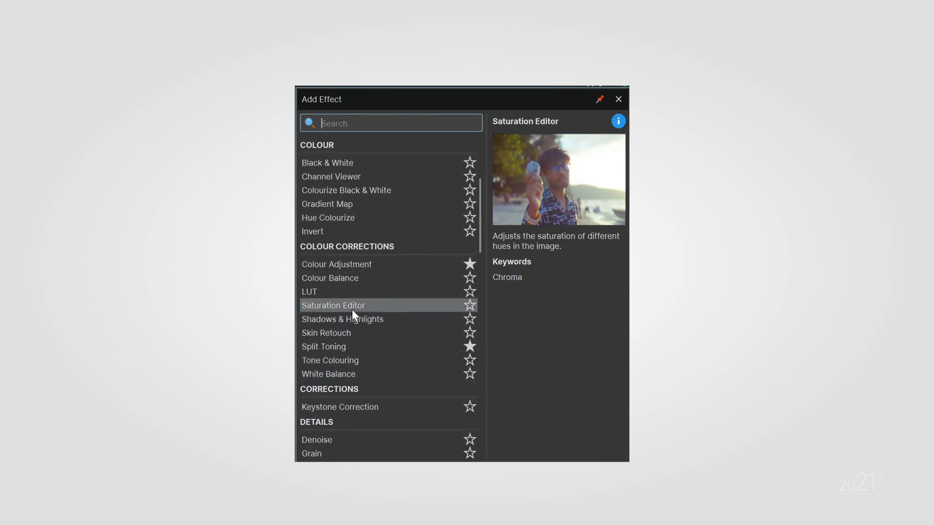
{"action": "left_click", "coordinate": [327, 203]}
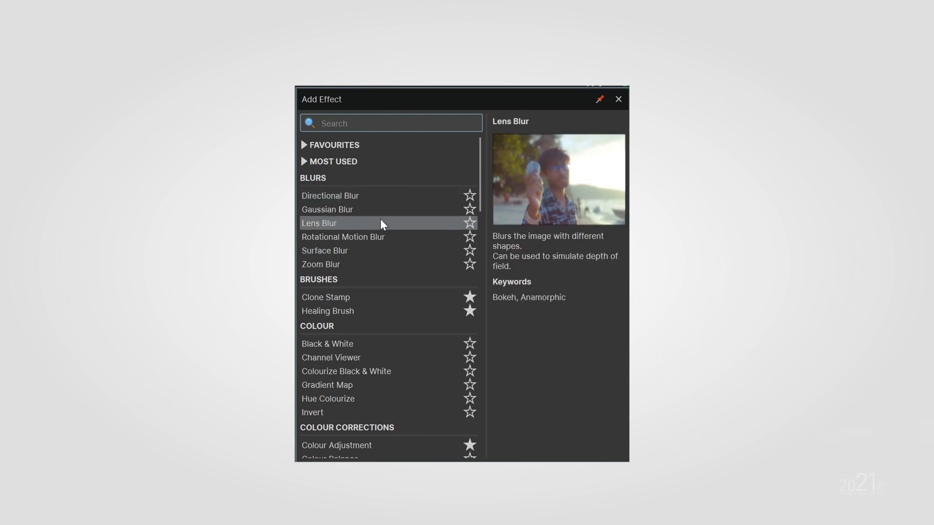
{"action": "left_click", "coordinate": [326, 297]}
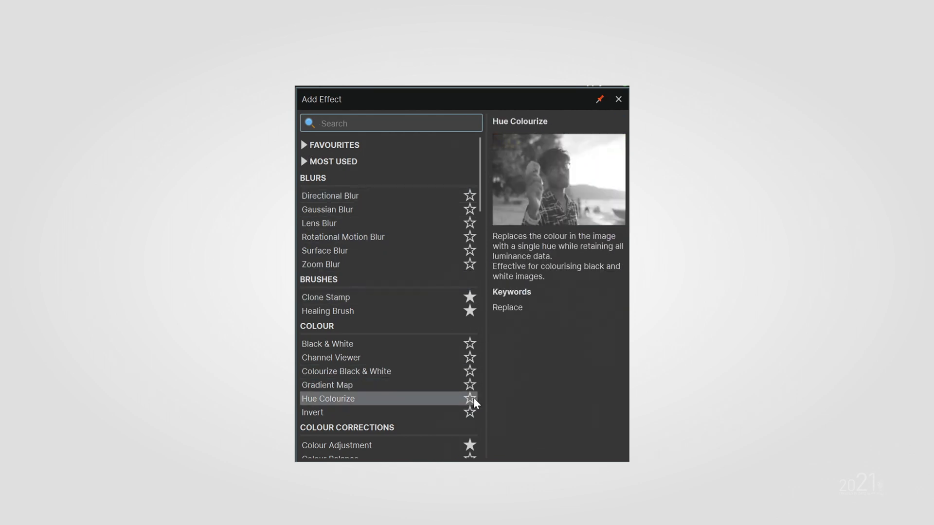
{"action": "left_click", "coordinate": [327, 412]}
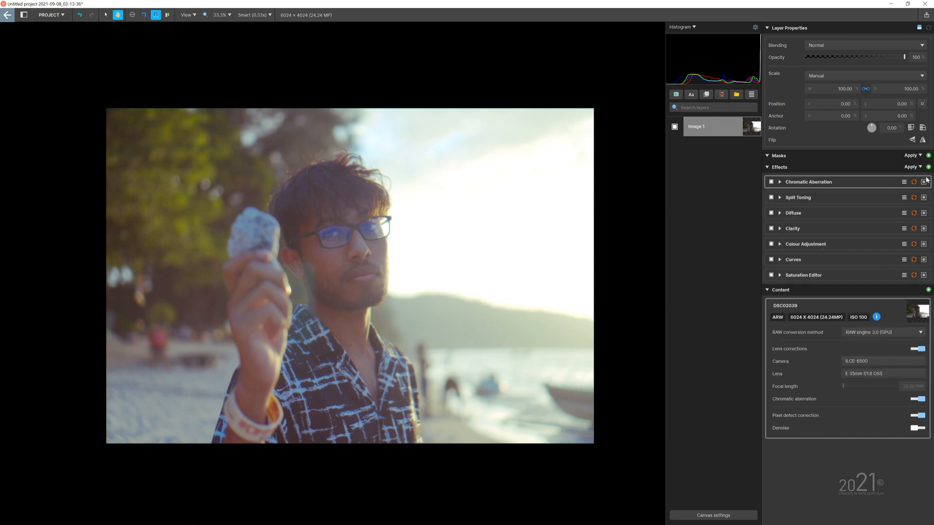
{"action": "mouse_move", "coordinate": [803, 243]}
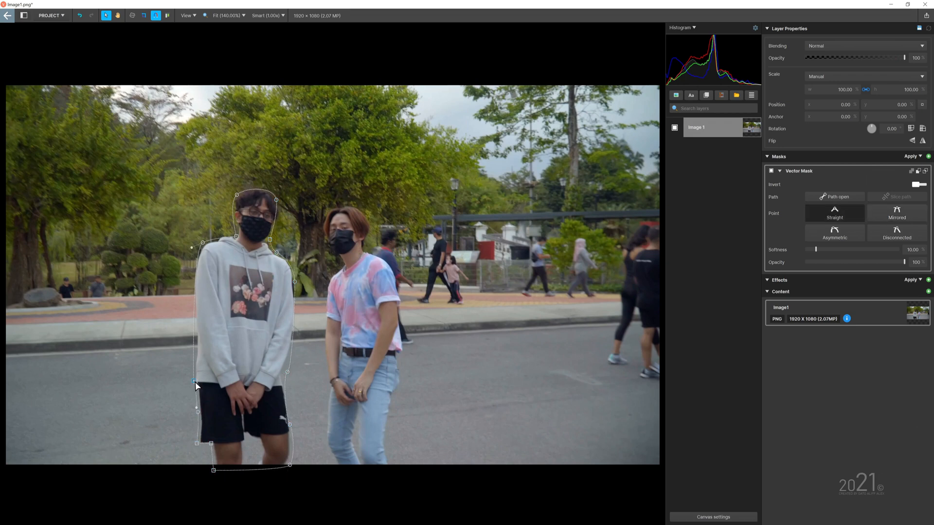
Step: Close the mask path around the hoodie person by joining the first point
{"action": "left_click", "coordinate": [50, 14]}
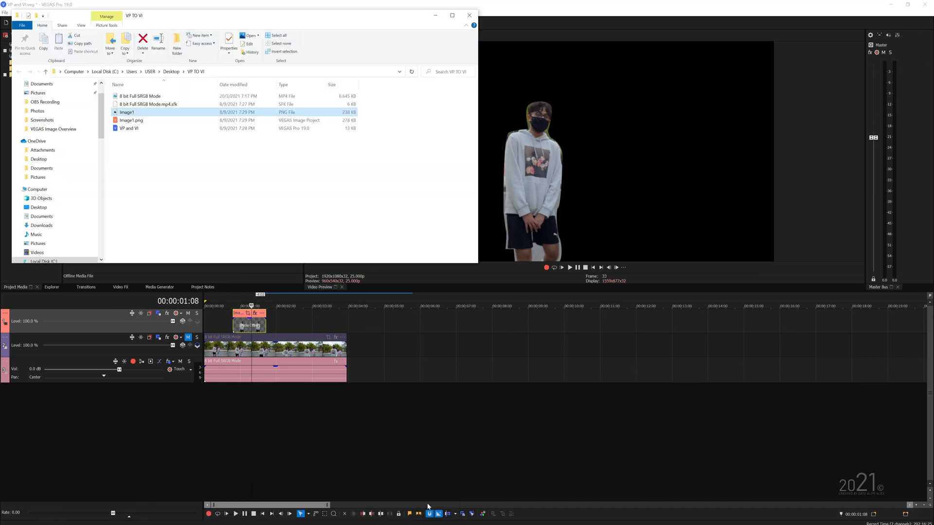
Step: Reopen the Image1 file in VEGAS Image to show the warm-graded portrait with its seven effects
{"action": "double_click", "coordinate": [127, 111]}
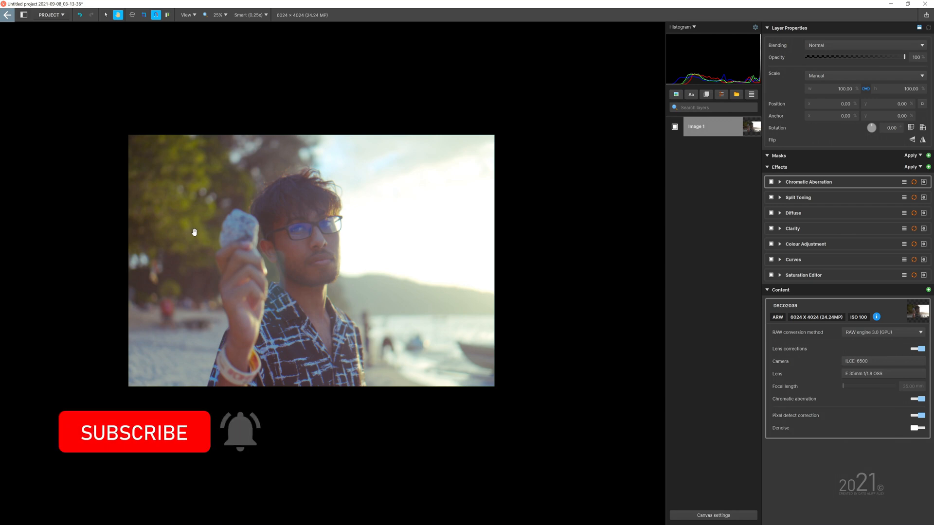
{"action": "left_click", "coordinate": [134, 432]}
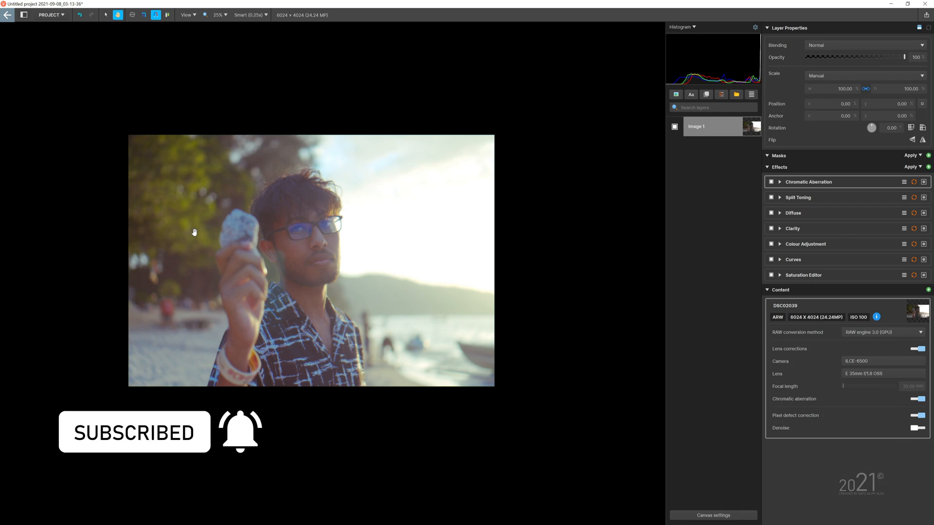